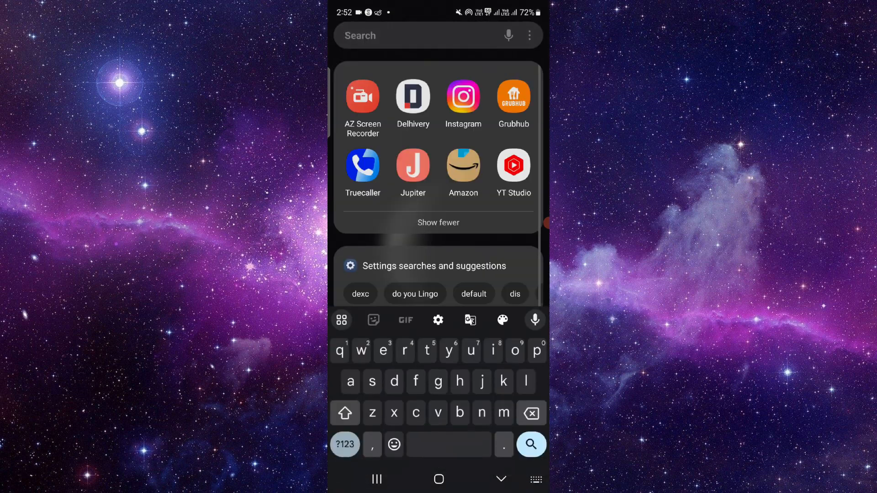
- Search the launcher for 'fa' and launch the Facebook app
text(fs)
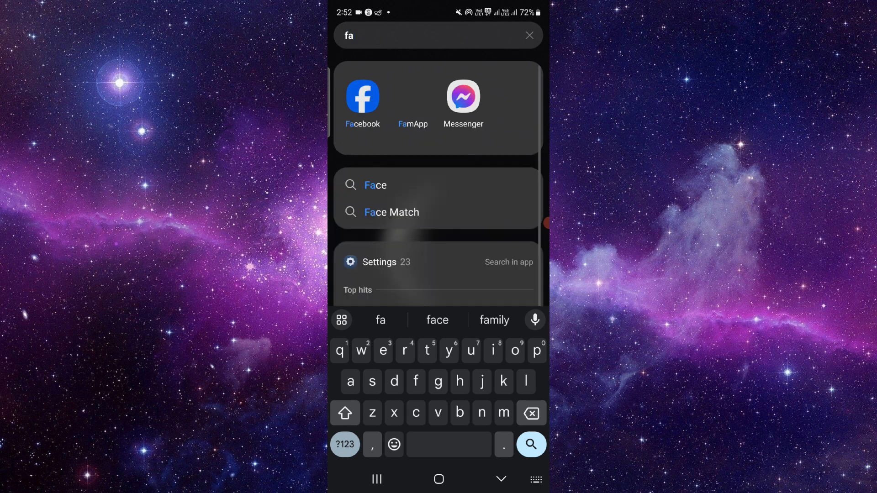
click(362, 96)
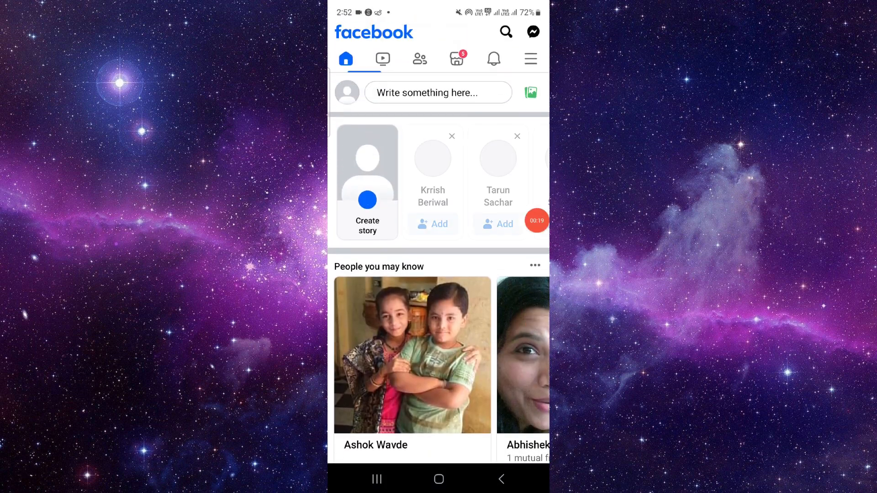
- From your profile, scroll to the Links section and start adding profile links
click(531, 58)
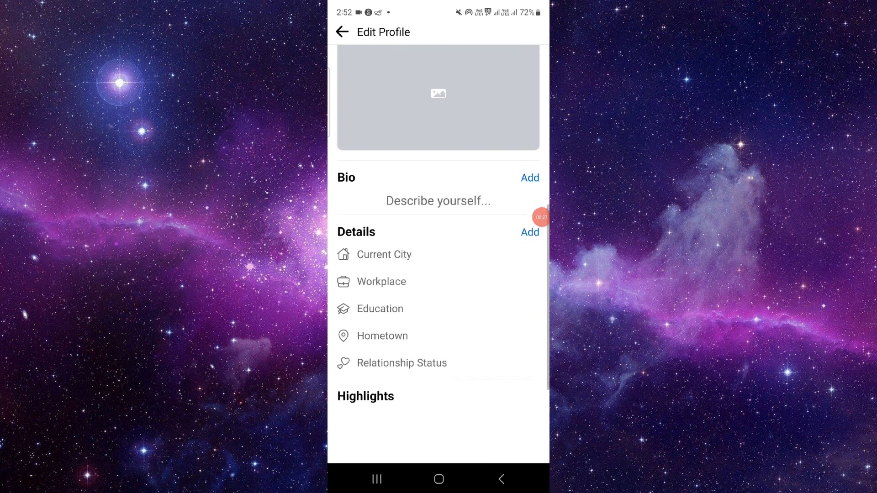
scroll(down, 3)
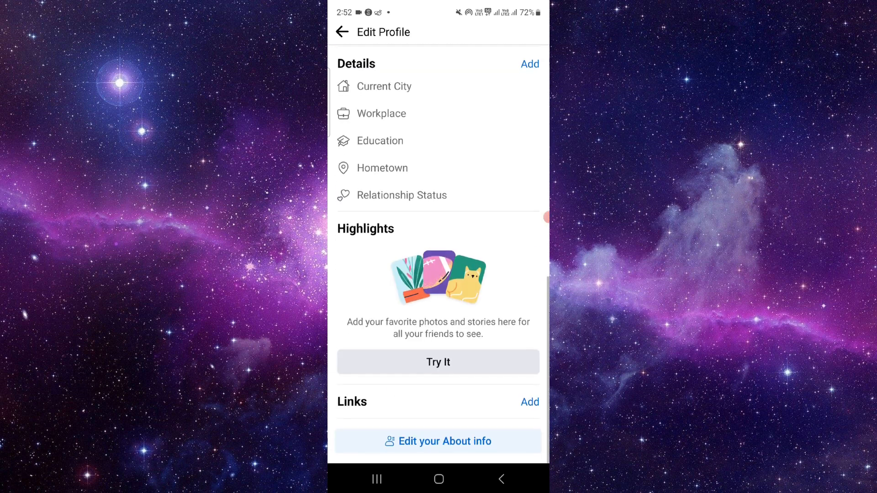
click(530, 402)
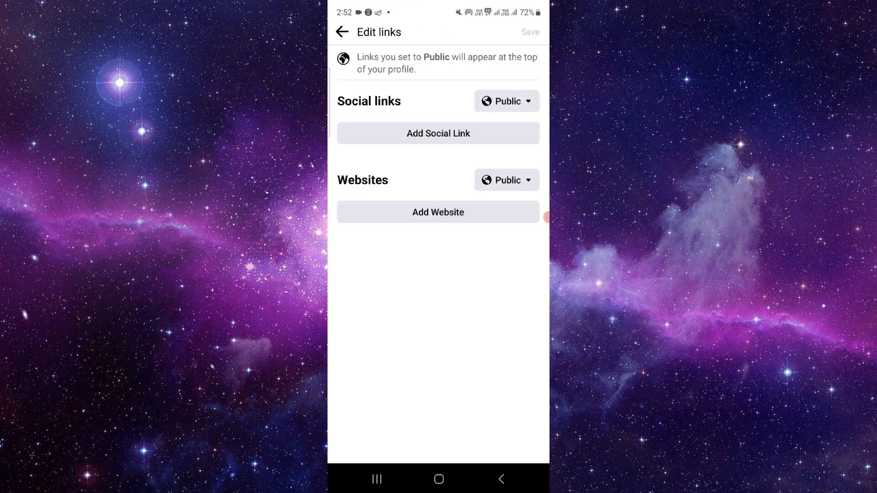
- Add a new social link entry and pick Threads as its platform
click(507, 101)
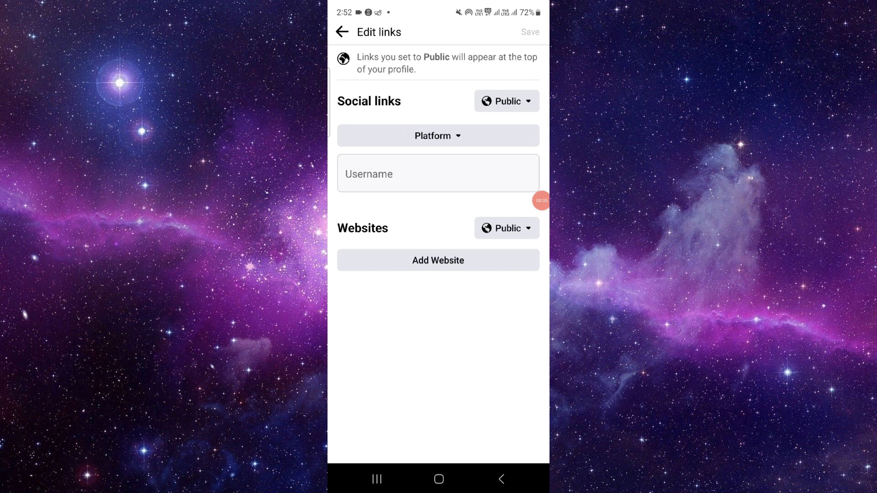
click(438, 173)
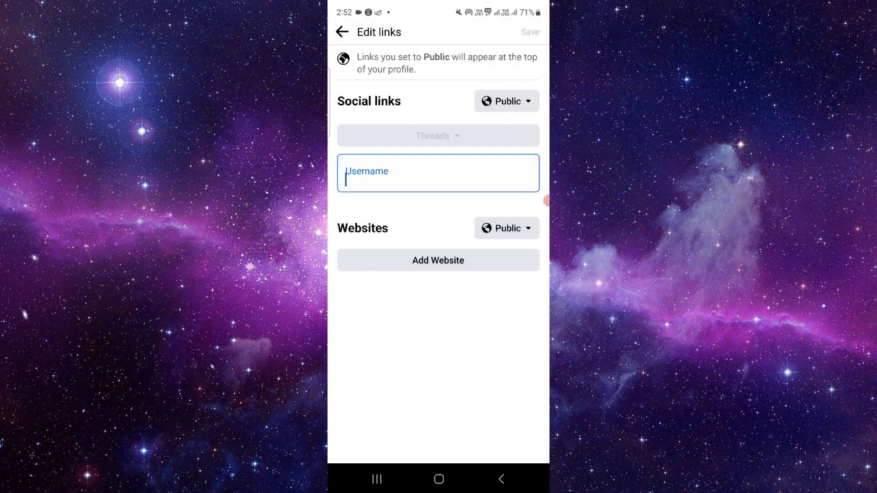